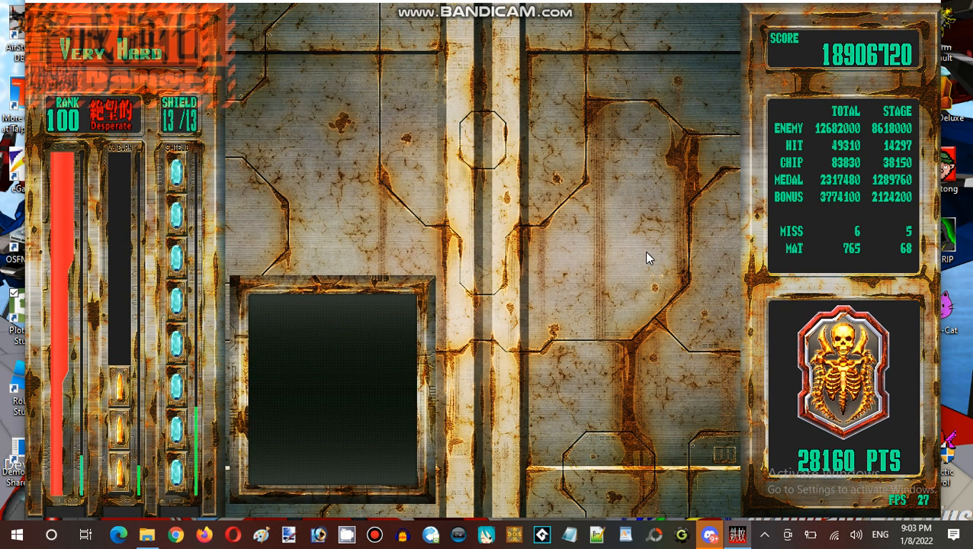
Step: Skip the stage results and browse the support craft list to the equipped Pursue Ship
{"action": "key", "text": "Escape"}
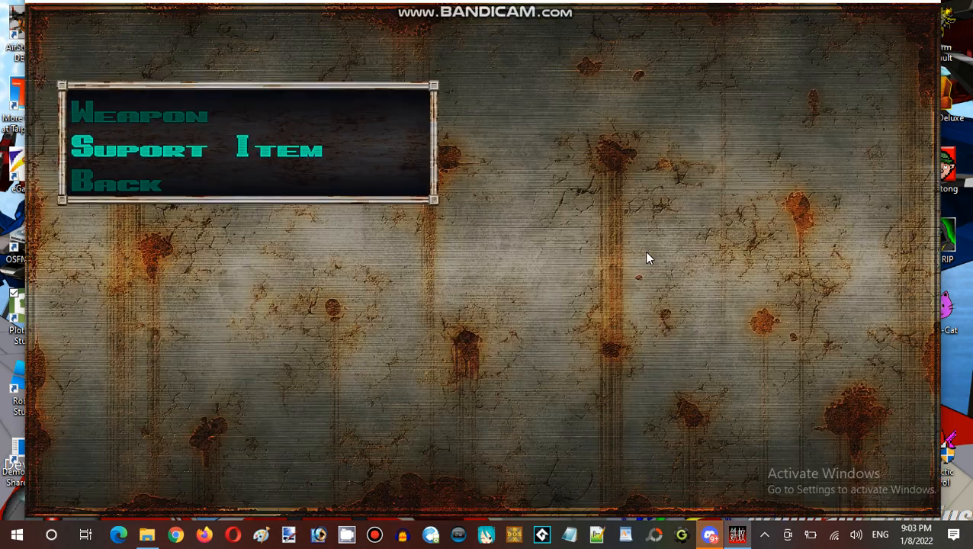
{"action": "left_click", "coordinate": [139, 114]}
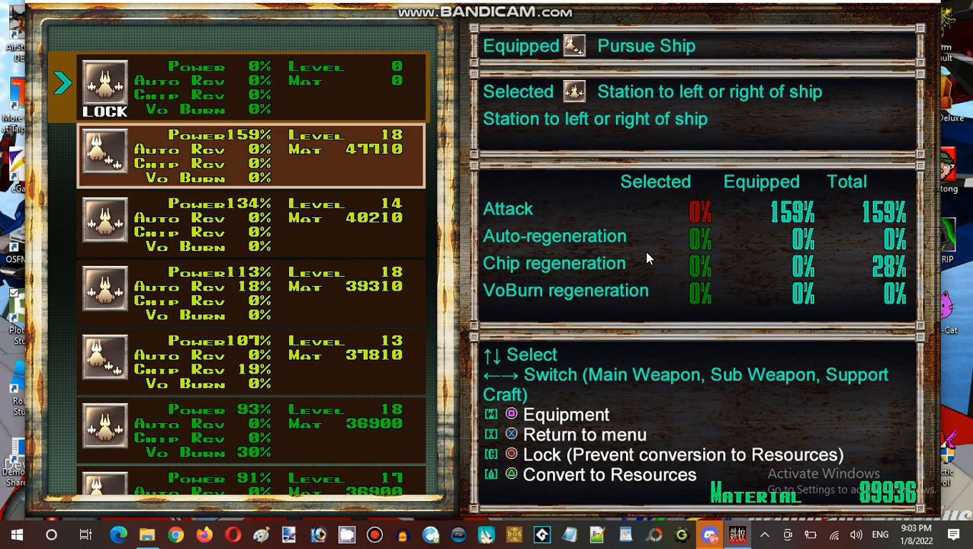
{"action": "key", "text": "Down"}
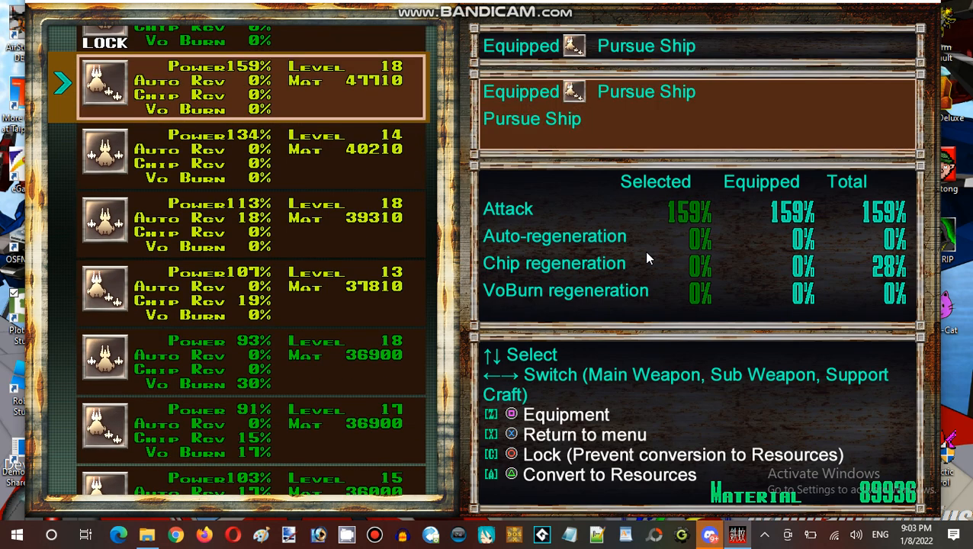
{"action": "scroll", "scroll_direction": "up", "scroll_amount": 3}
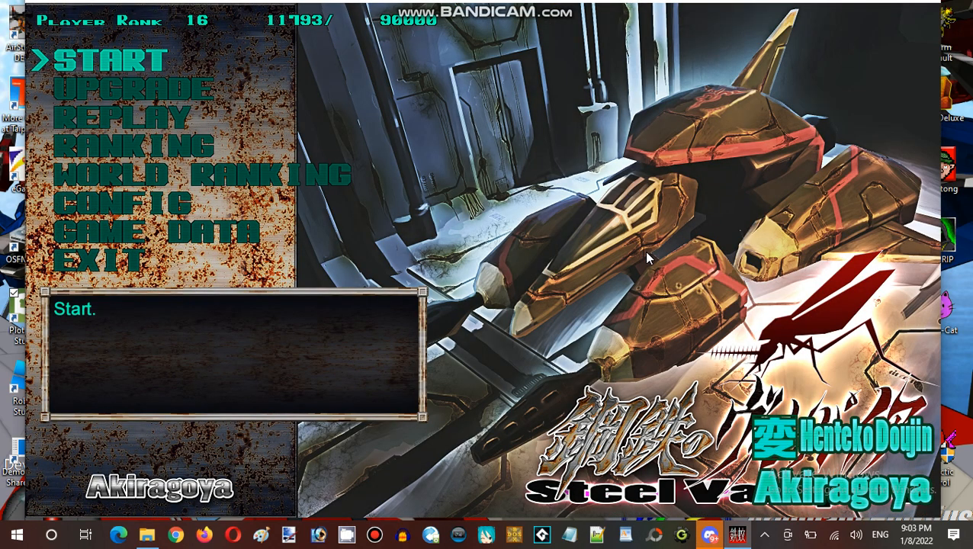
Step: Select EXIT on the Steel Vampire title menu to quit to the desktop
{"action": "key", "text": "down"}
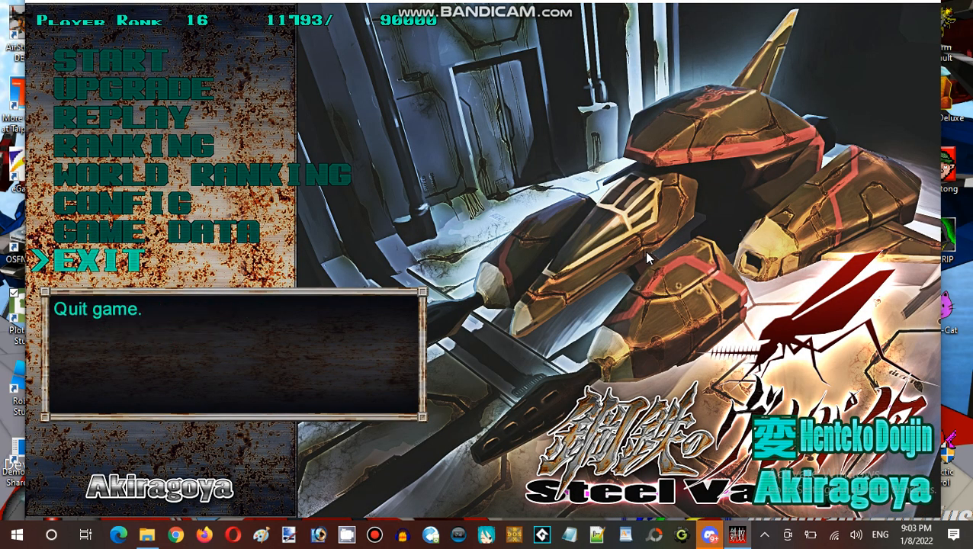
{"action": "left_click", "coordinate": [101, 260]}
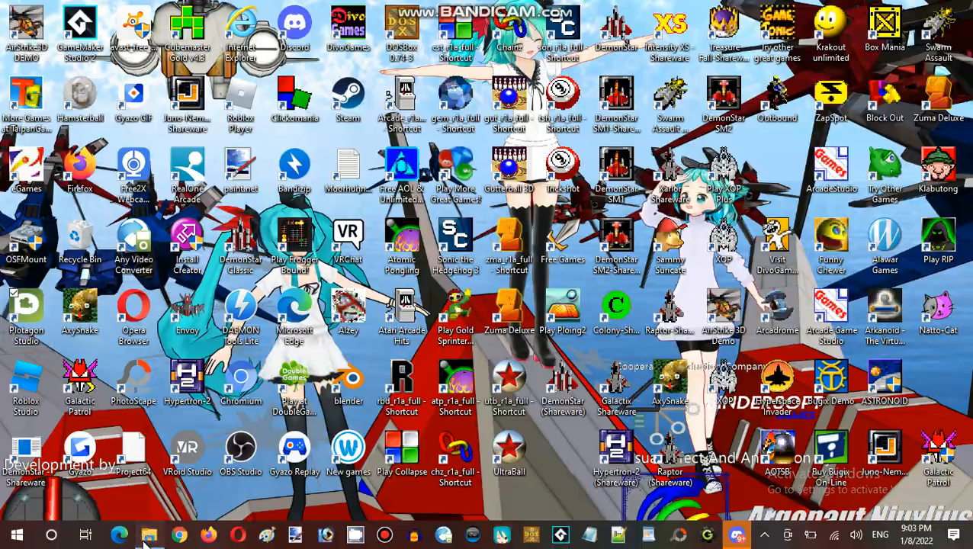
Step: Open File Explorer and navigate into XOP Ultra Bundle, then XOP Black Ultra v1.07
{"action": "left_click", "coordinate": [149, 533]}
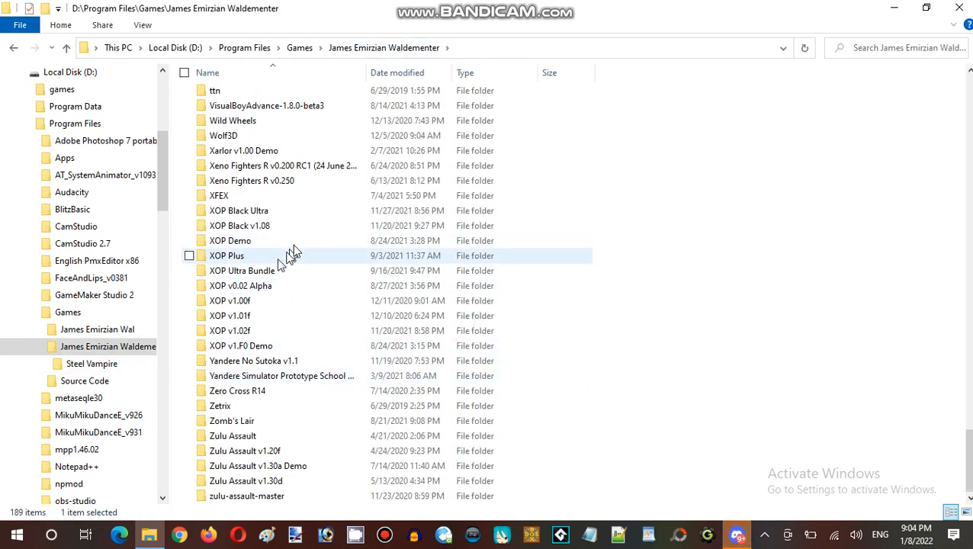
{"action": "left_click", "coordinate": [260, 270]}
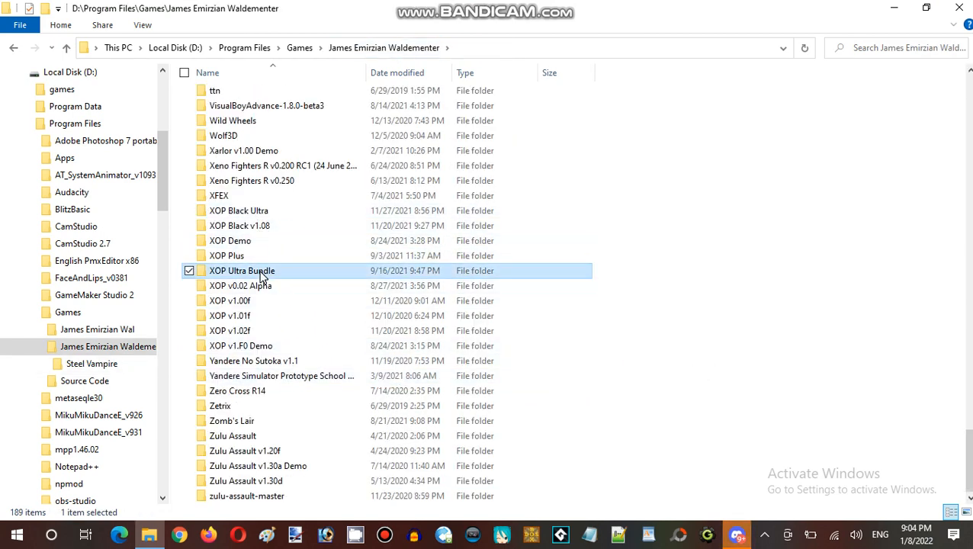
{"action": "double_click", "coordinate": [242, 271]}
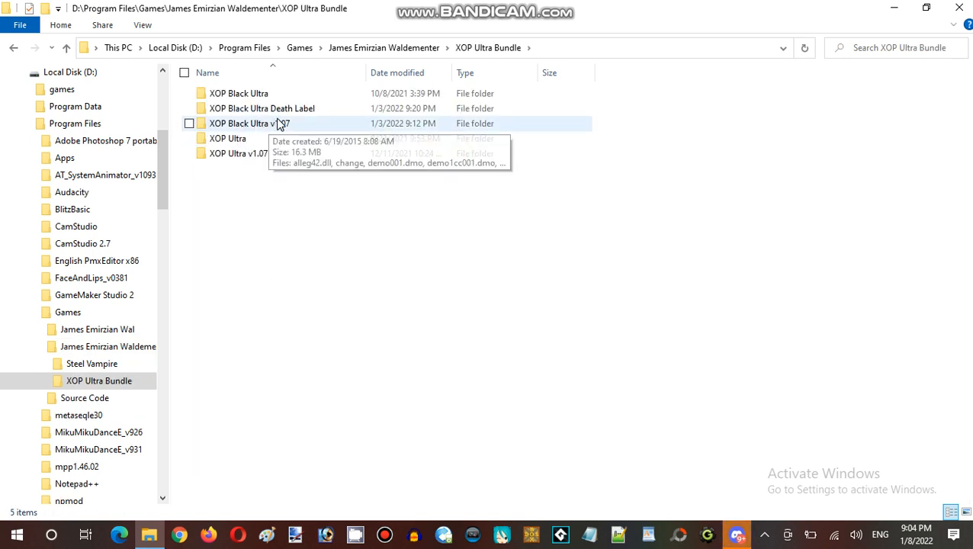
{"action": "mouse_move", "coordinate": [294, 108]}
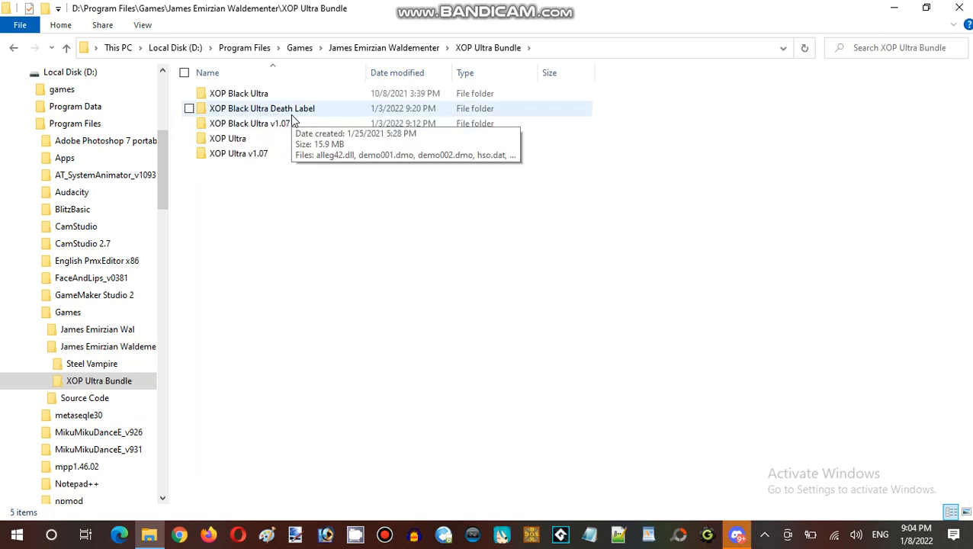
{"action": "double_click", "coordinate": [250, 123]}
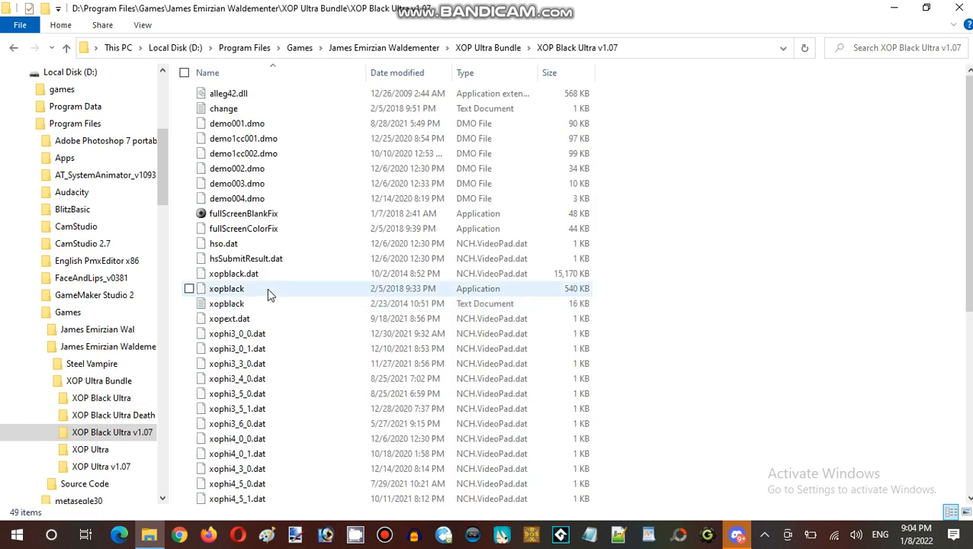
Step: Run xopblack.exe past the security warning and minimize File Explorer
{"action": "left_click", "coordinate": [226, 288]}
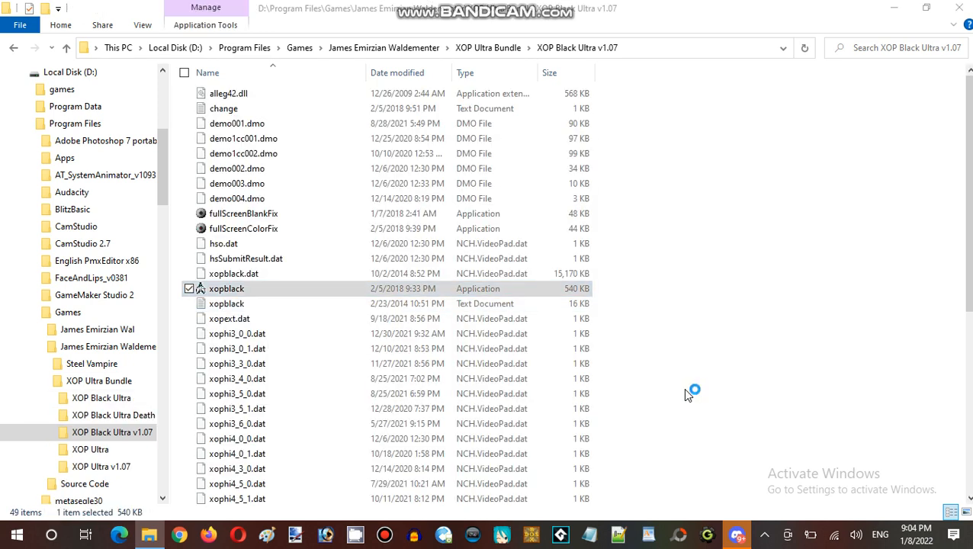
{"action": "double_click", "coordinate": [226, 288]}
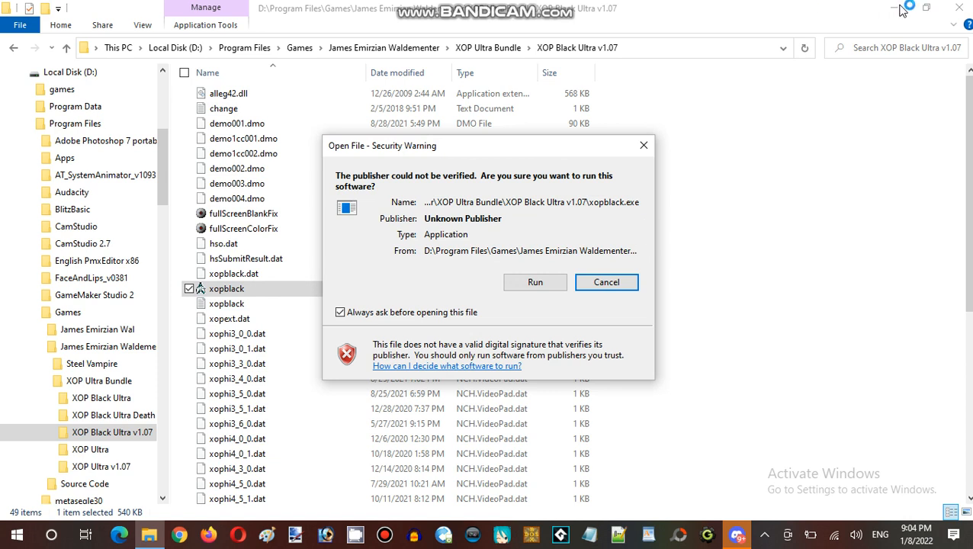
{"action": "left_click", "coordinate": [607, 282]}
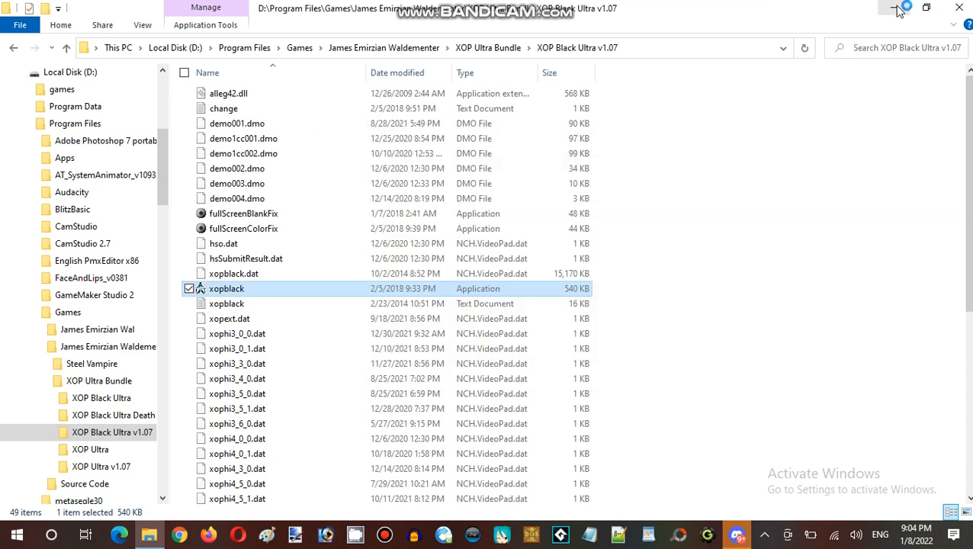
{"action": "left_click", "coordinate": [897, 7]}
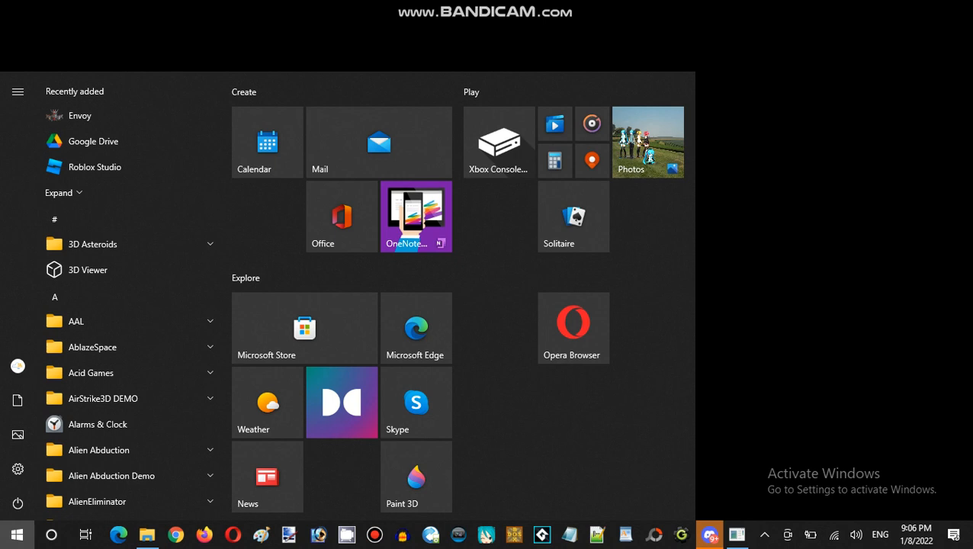
Step: Dismiss the Start menu over the hung game and close Task Manager
{"action": "left_click", "coordinate": [17, 534]}
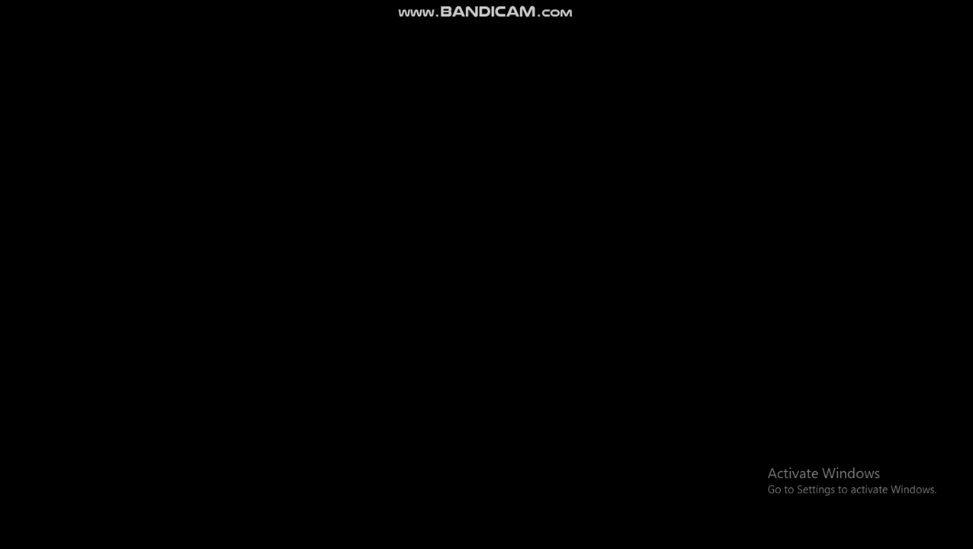
{"action": "left_click", "coordinate": [17, 534]}
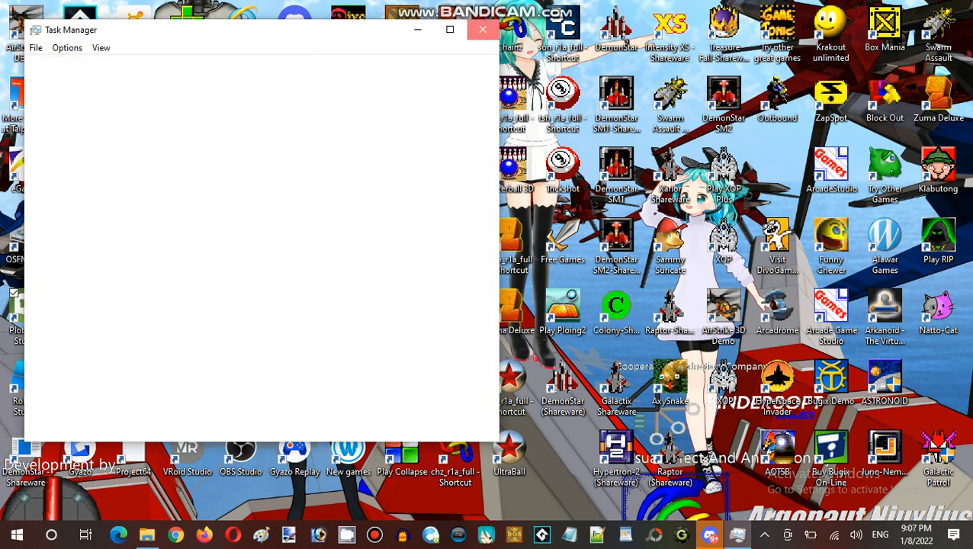
{"action": "left_click", "coordinate": [483, 29]}
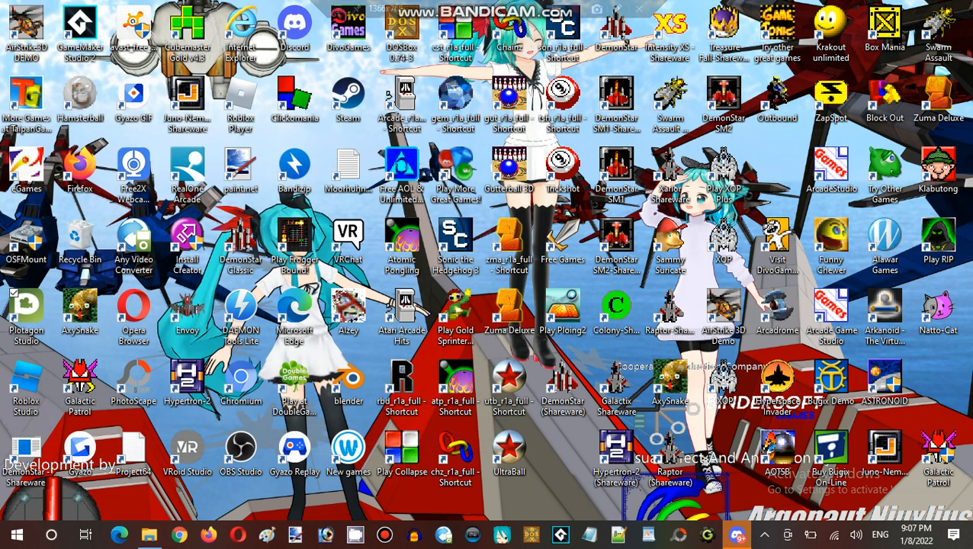